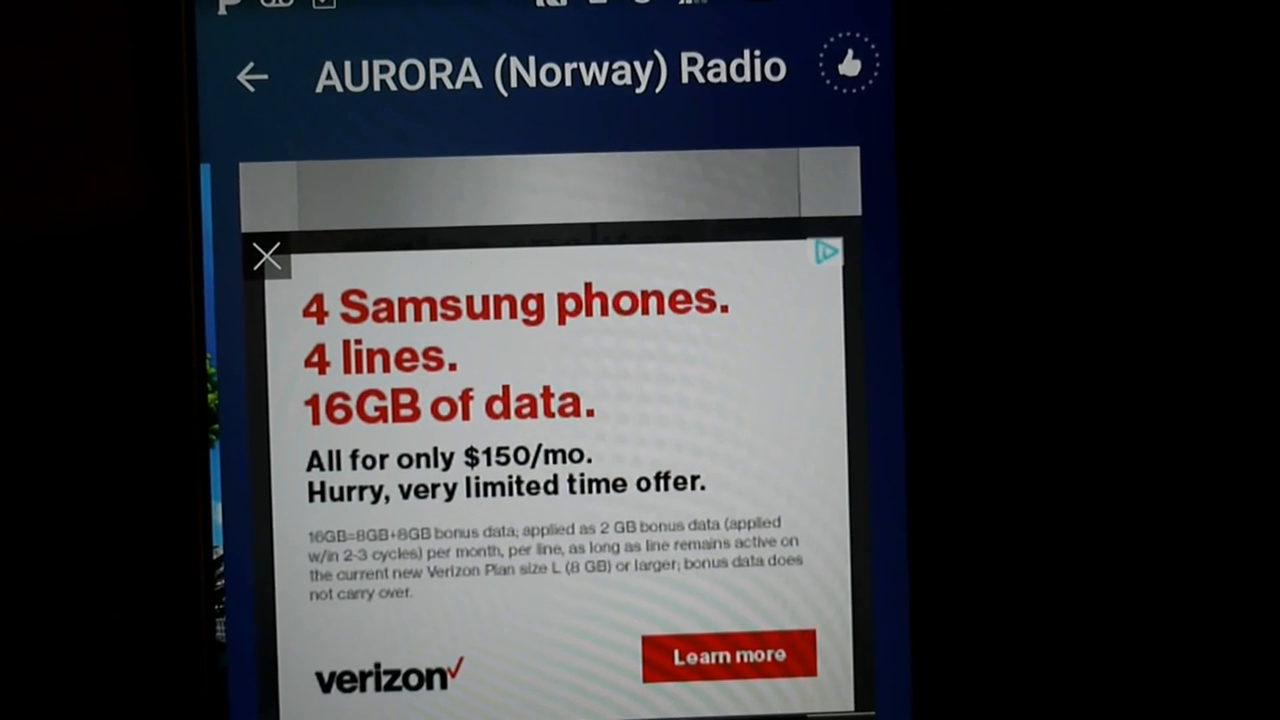
Tap the Verizon ad to open the Mint SIM 'Shop Mint Plans' page with 2GB data.
click(267, 256)
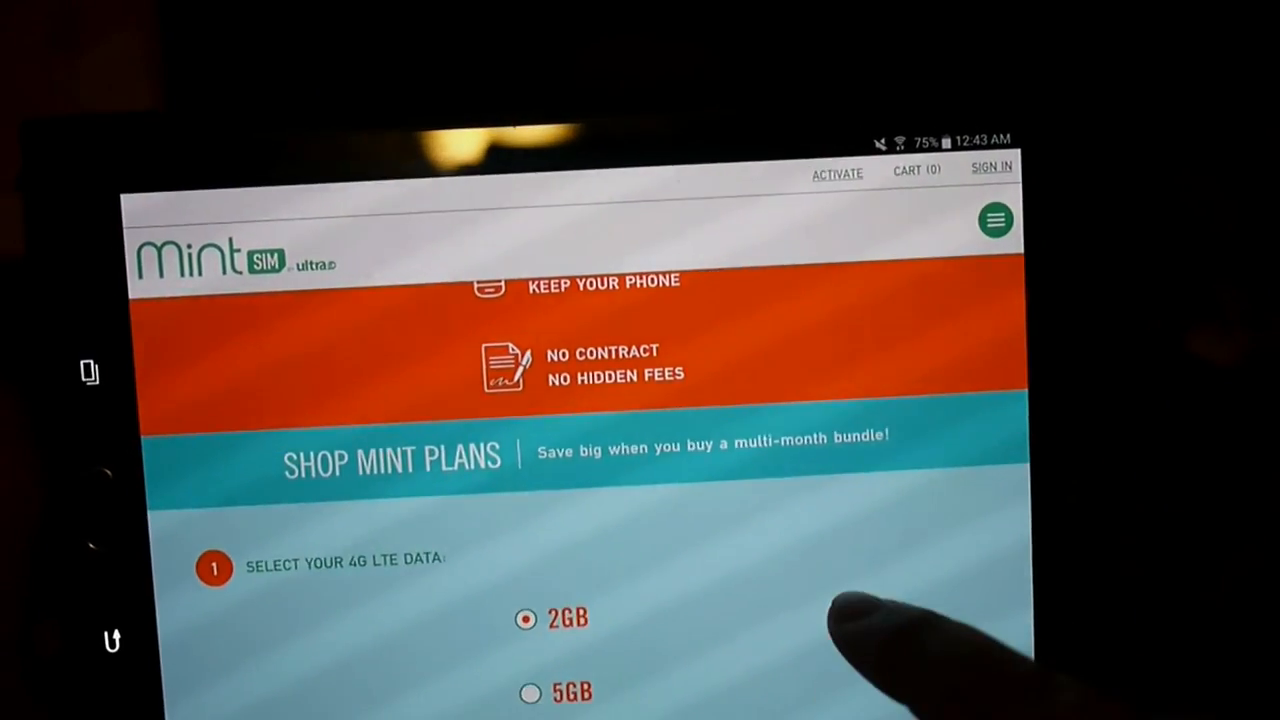
Scroll down to the 12-month term and its $250 total ($21/mo) price.
scroll(down, 3)
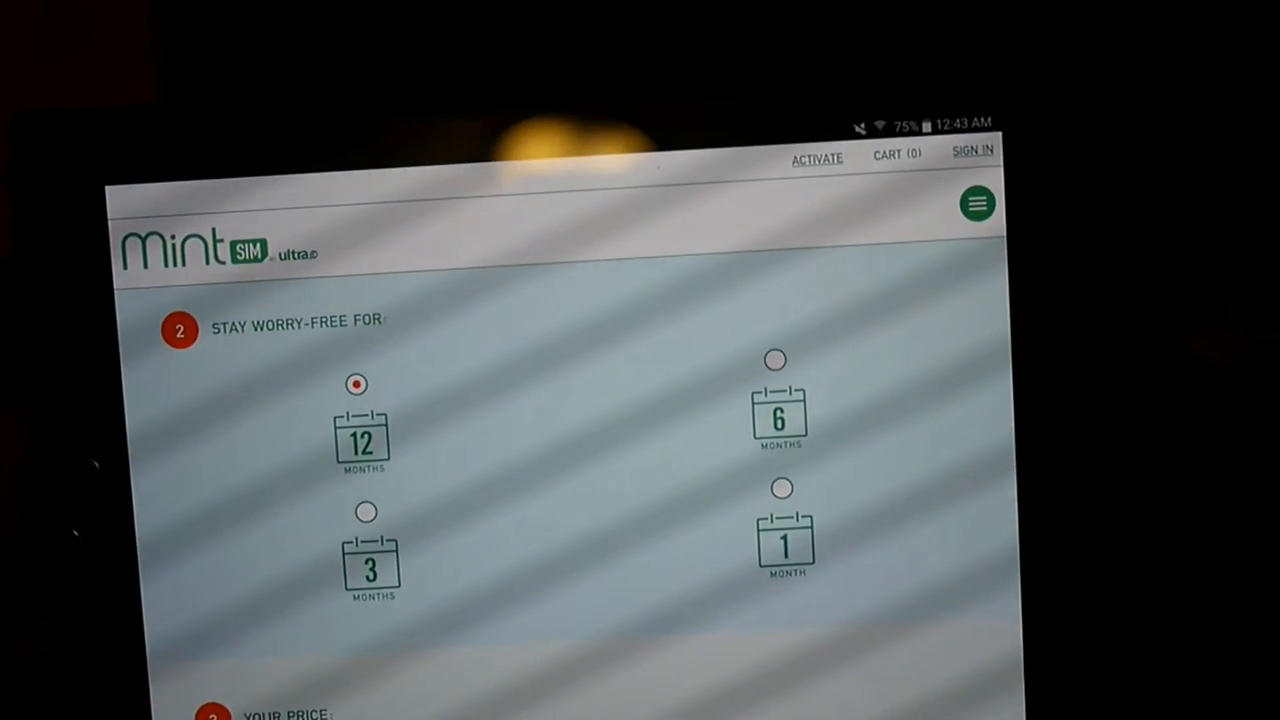
scroll(down, 3)
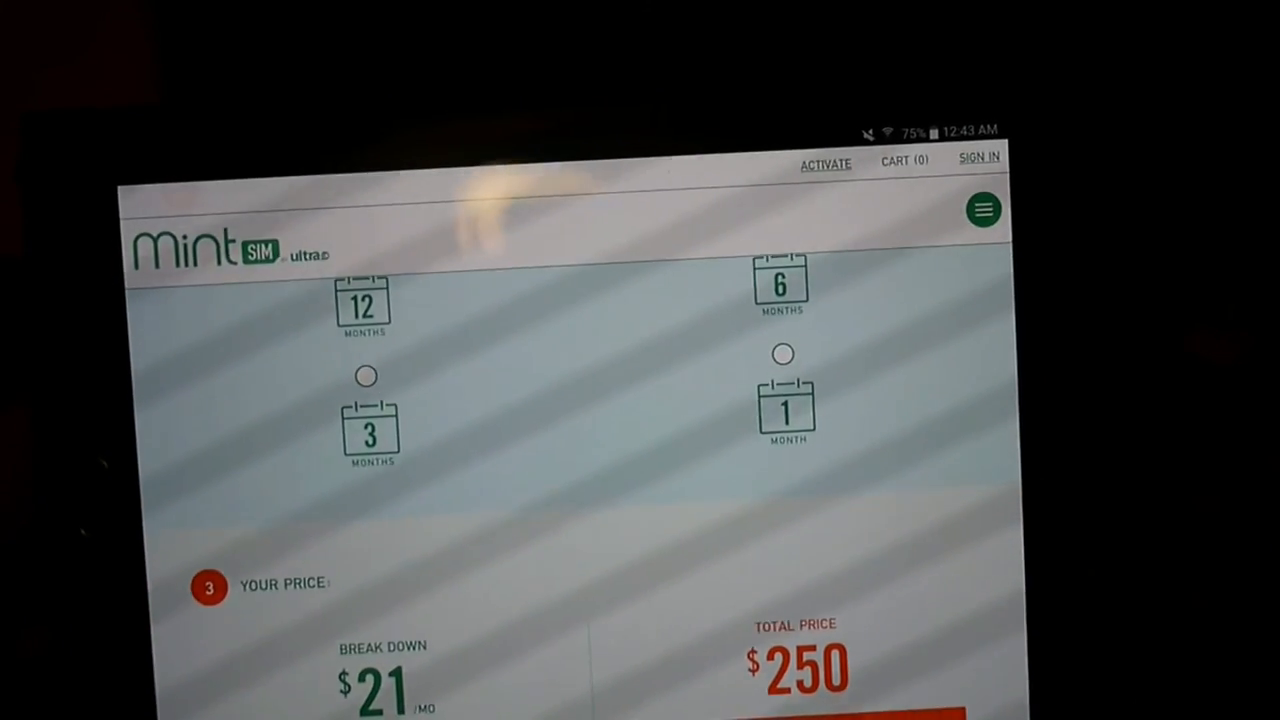
scroll(down, 3)
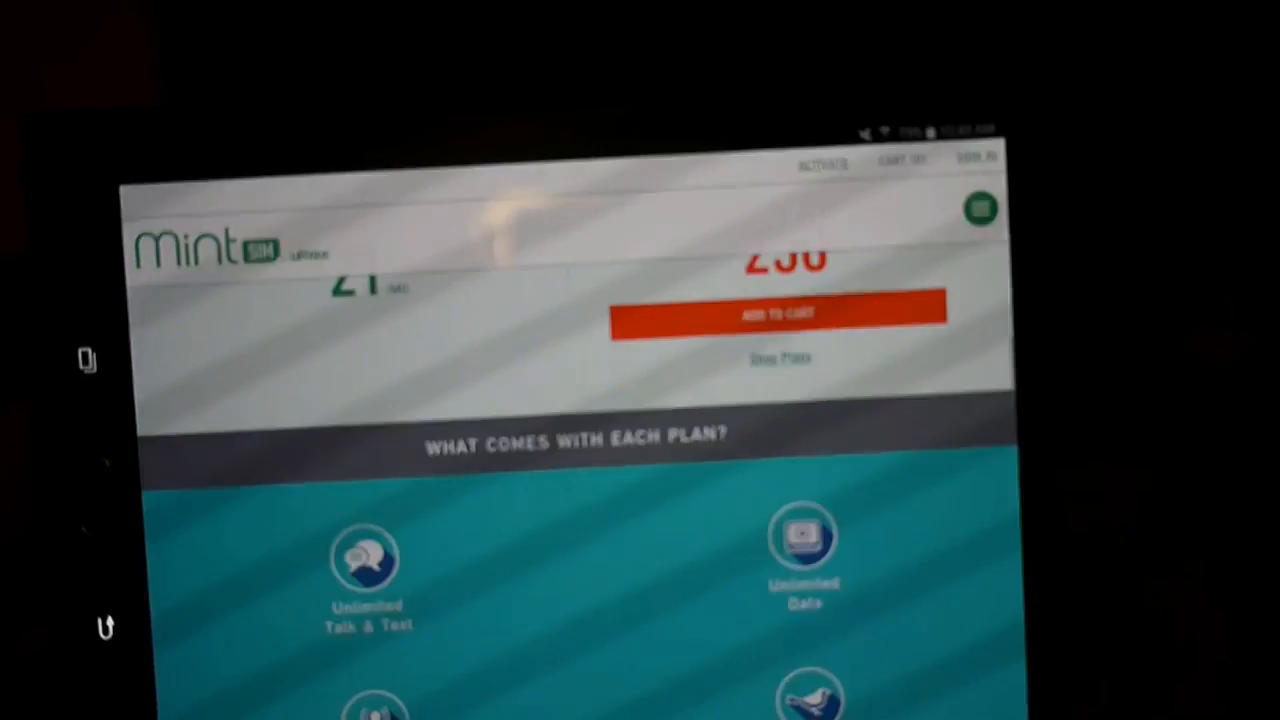
scroll(down, 3)
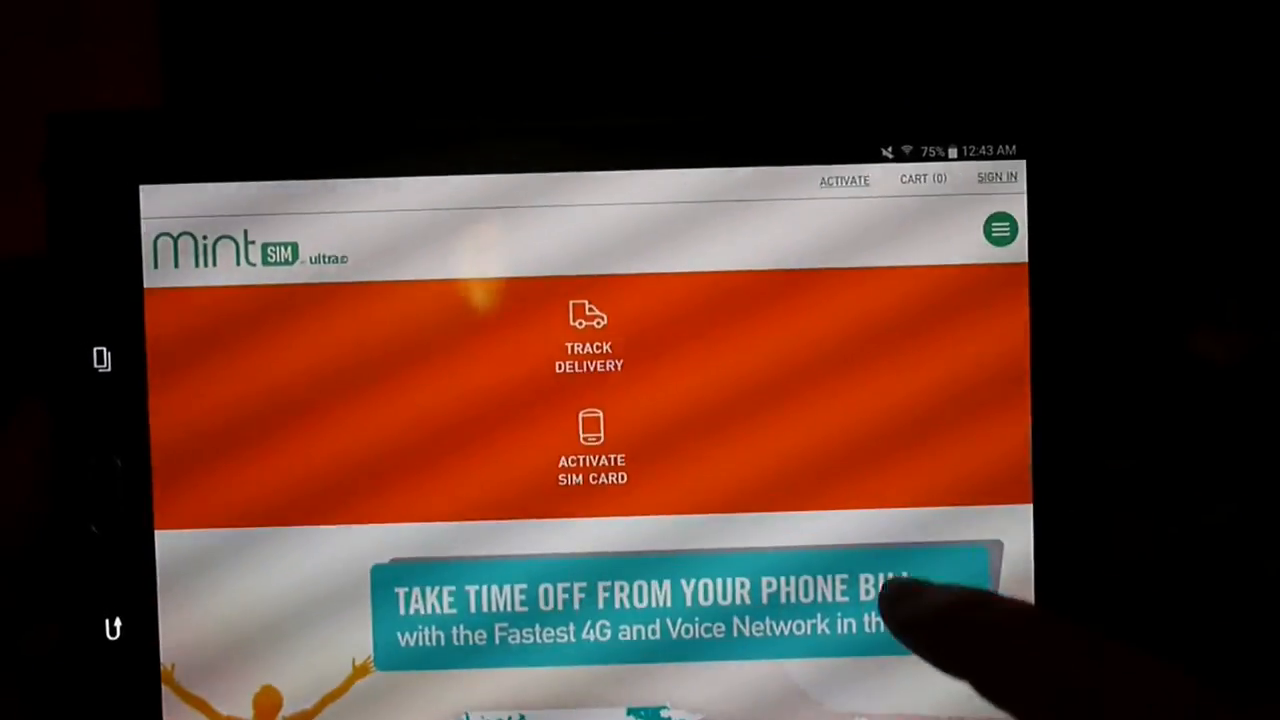
Scroll through the $250 vs $660 AT&T/Verizon savings graph, phones and testimonials to the footer.
scroll(down, 3)
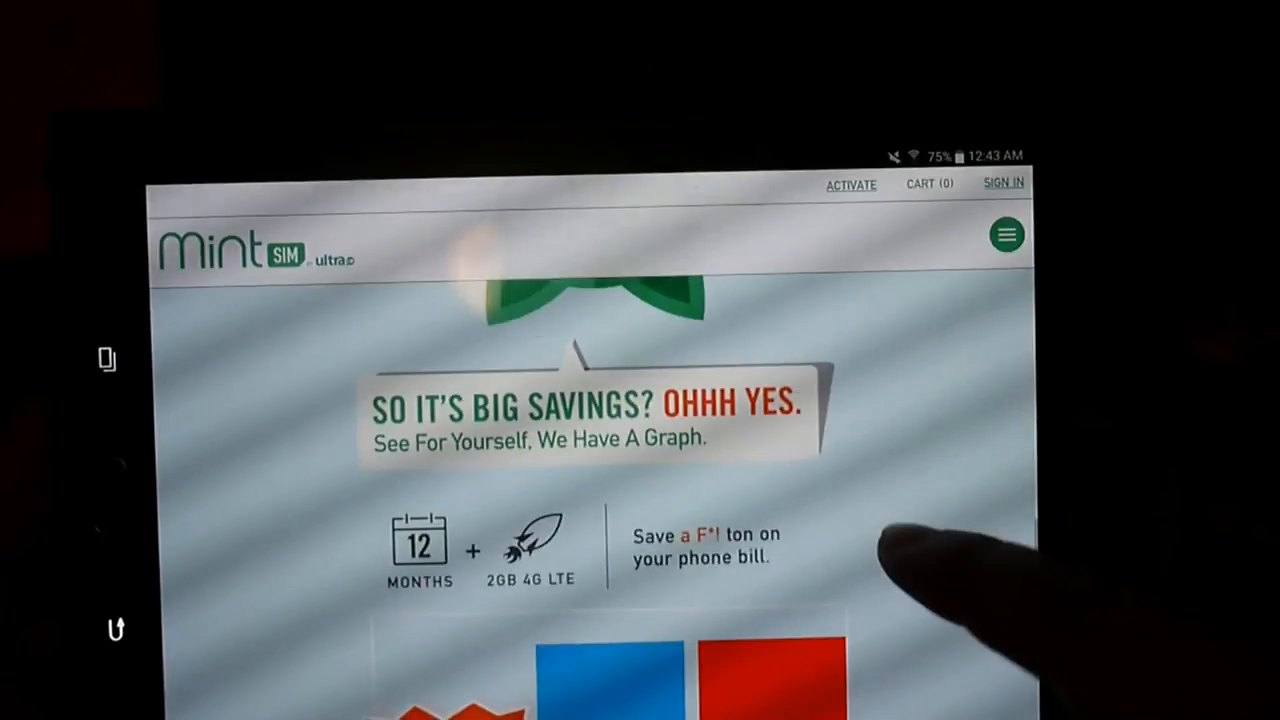
scroll(down, 3)
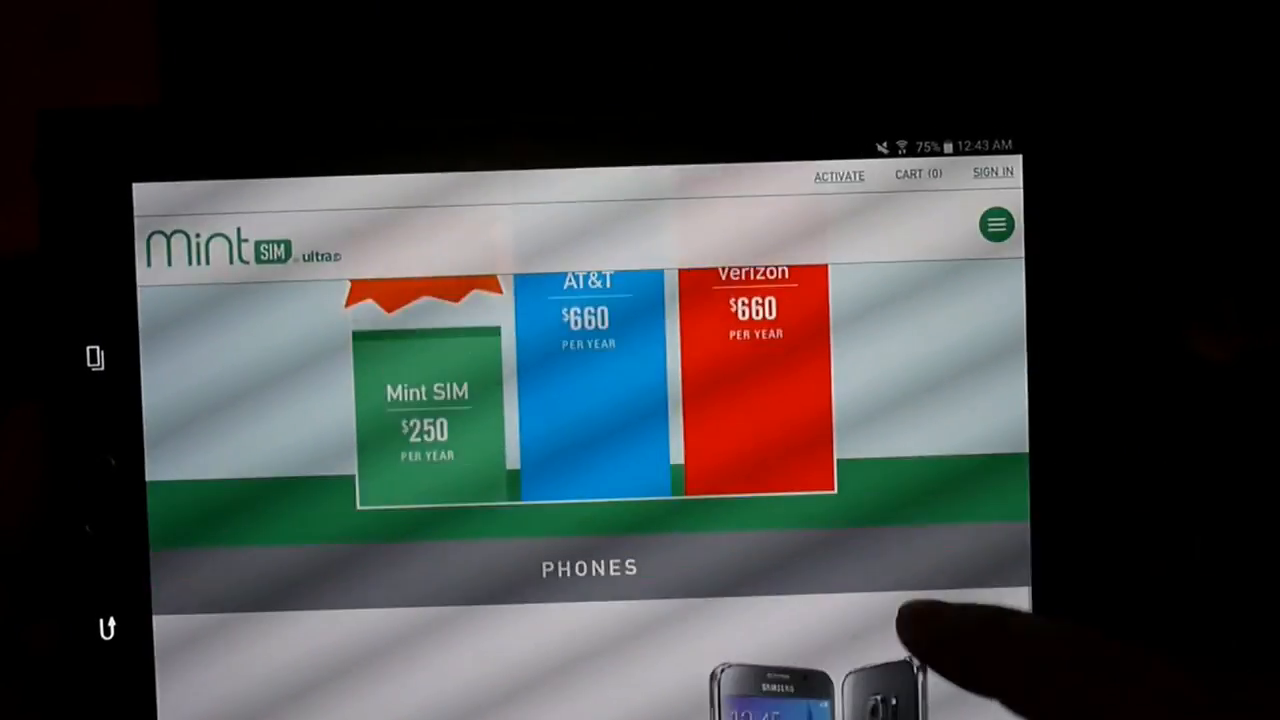
scroll(down, 3)
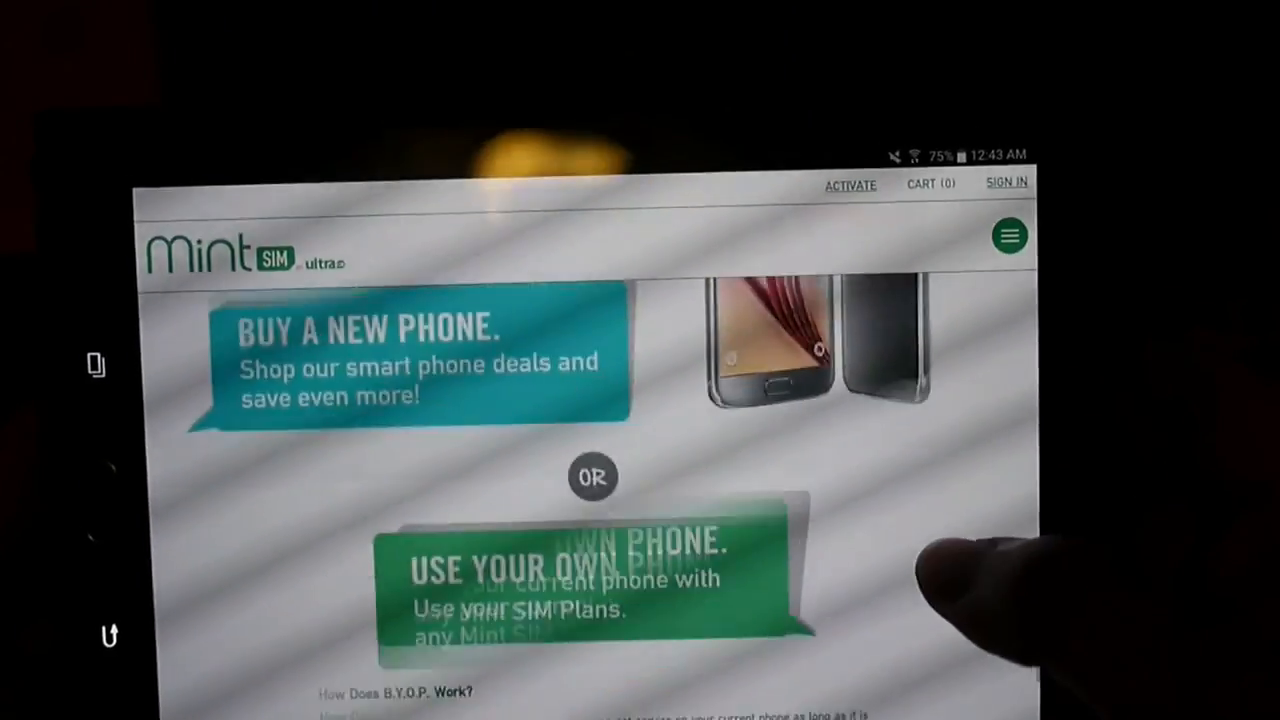
scroll(down, 3)
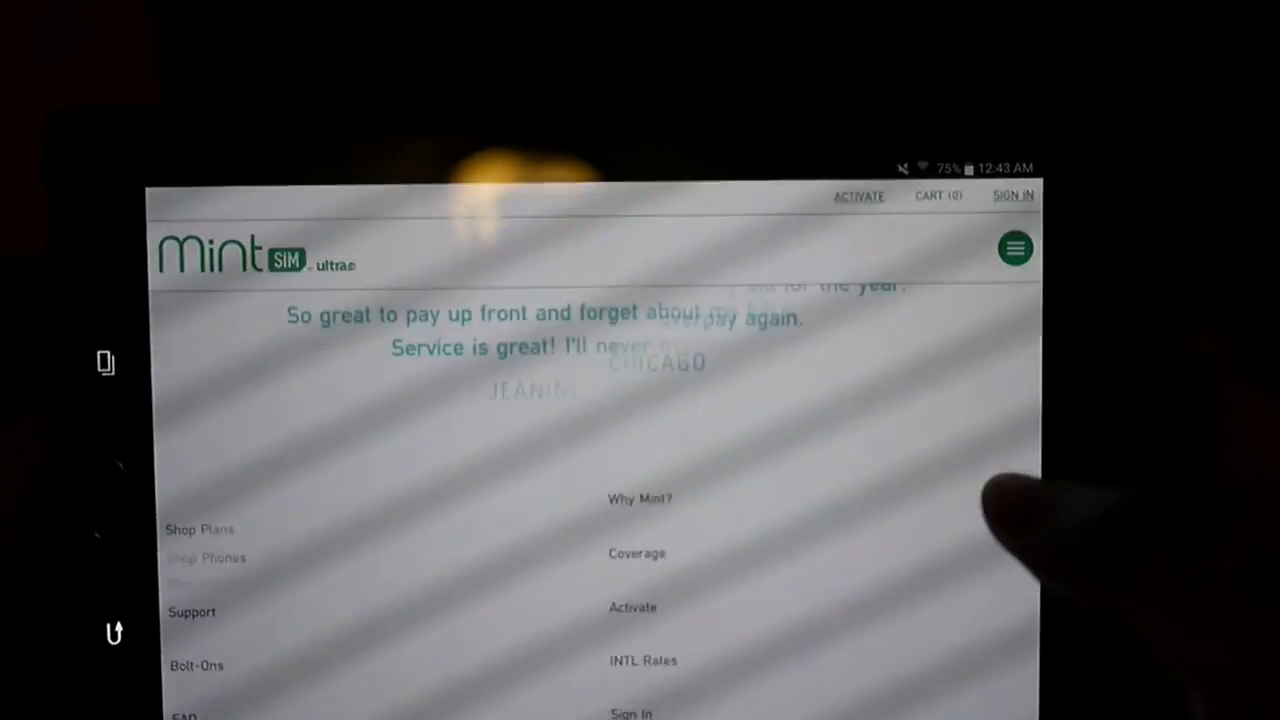